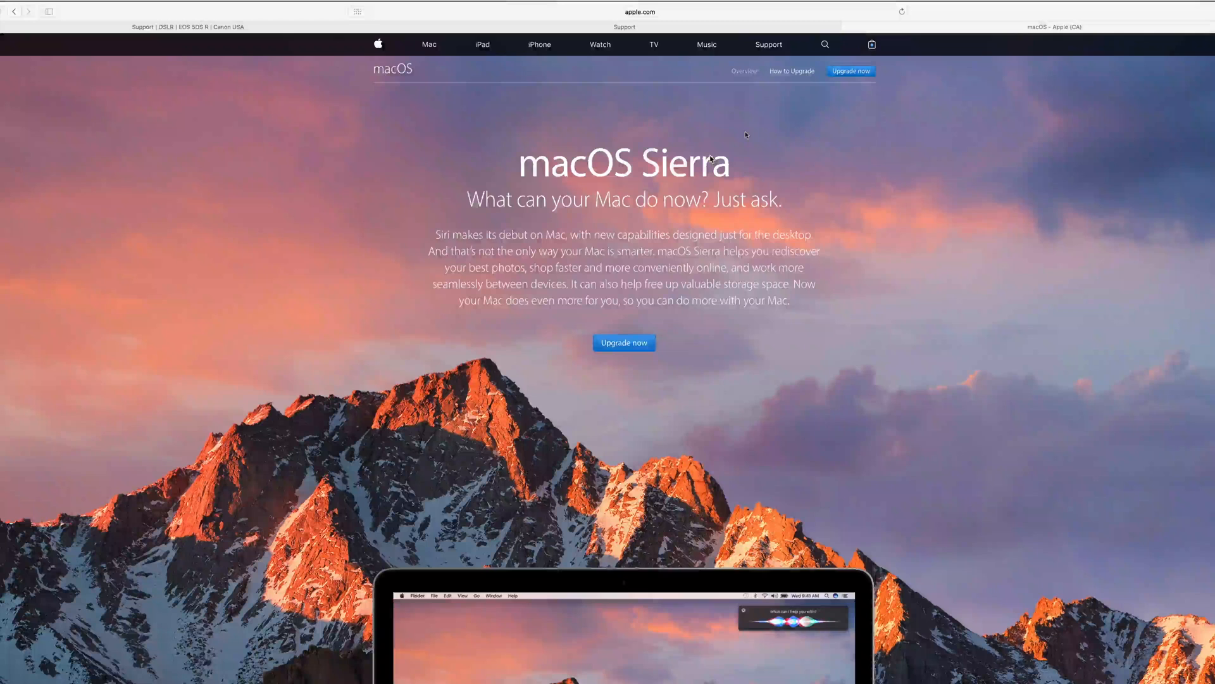
{"action": "mouse_move", "coordinate": [686, 144]}
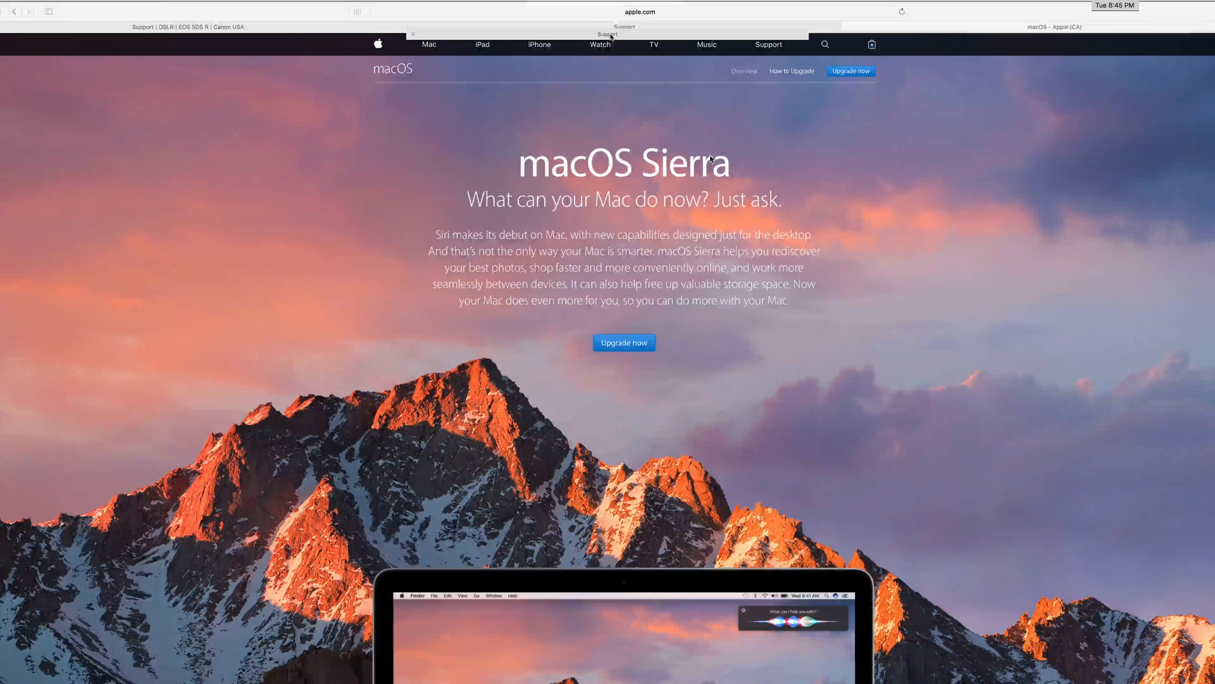
- Search the Support model field for 't5i' and pick EOS Rebel T5i 18-55mm IS STM Lens Kit
{"action": "left_click", "coordinate": [608, 34]}
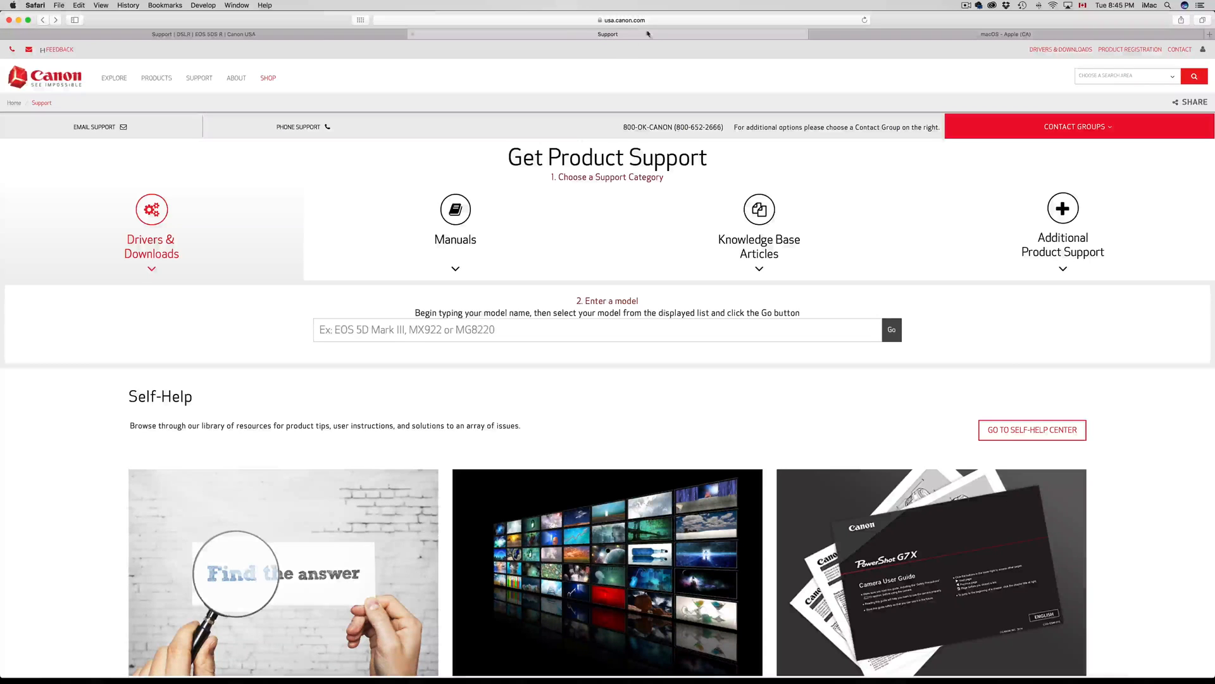
{"action": "left_click", "coordinate": [622, 19]}
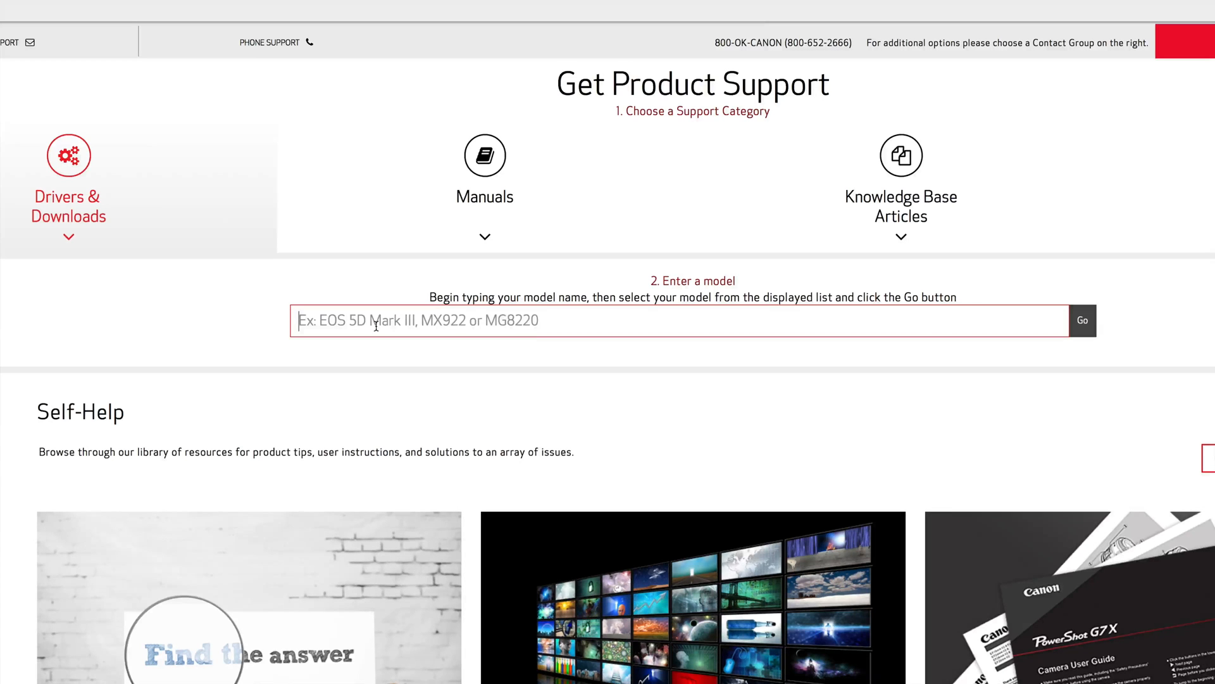
{"action": "type", "text": "t5"}
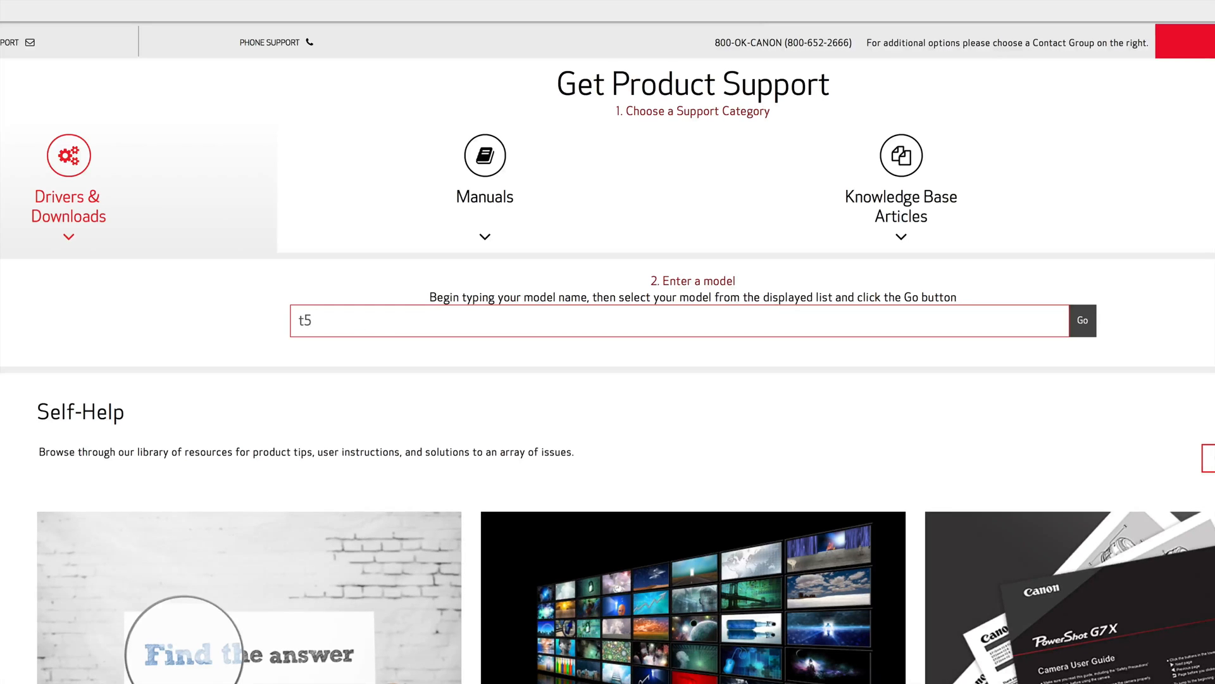
{"action": "type", "text": "i"}
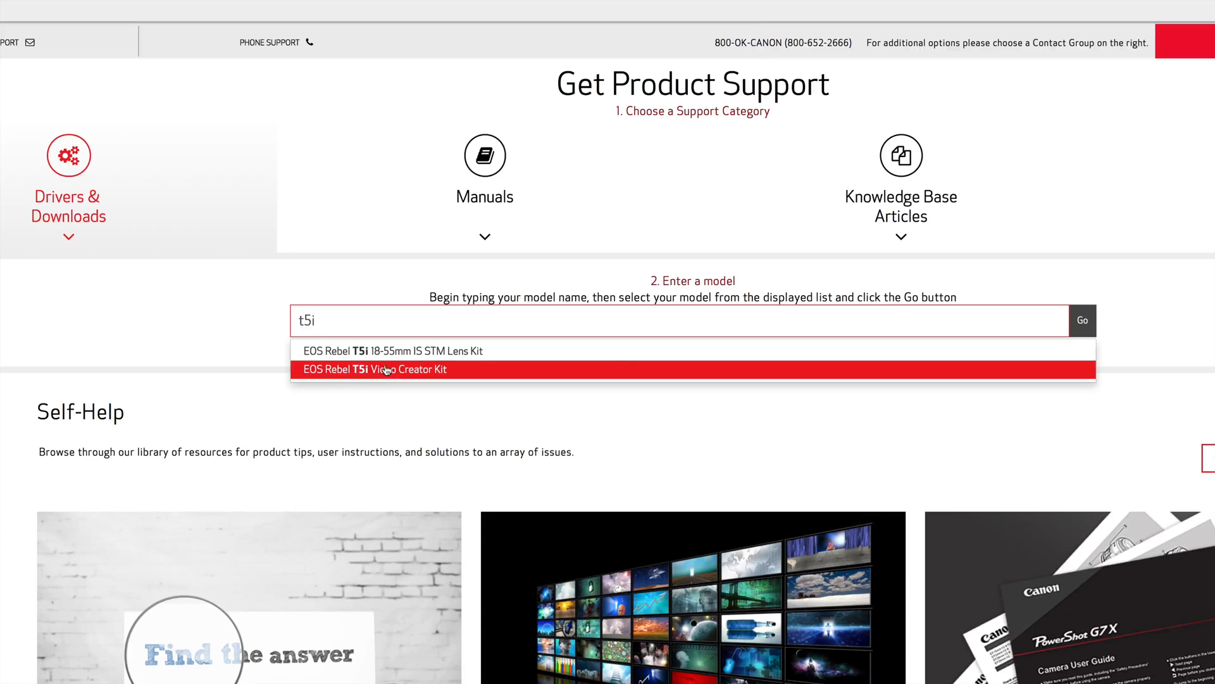
{"action": "left_click", "coordinate": [401, 351]}
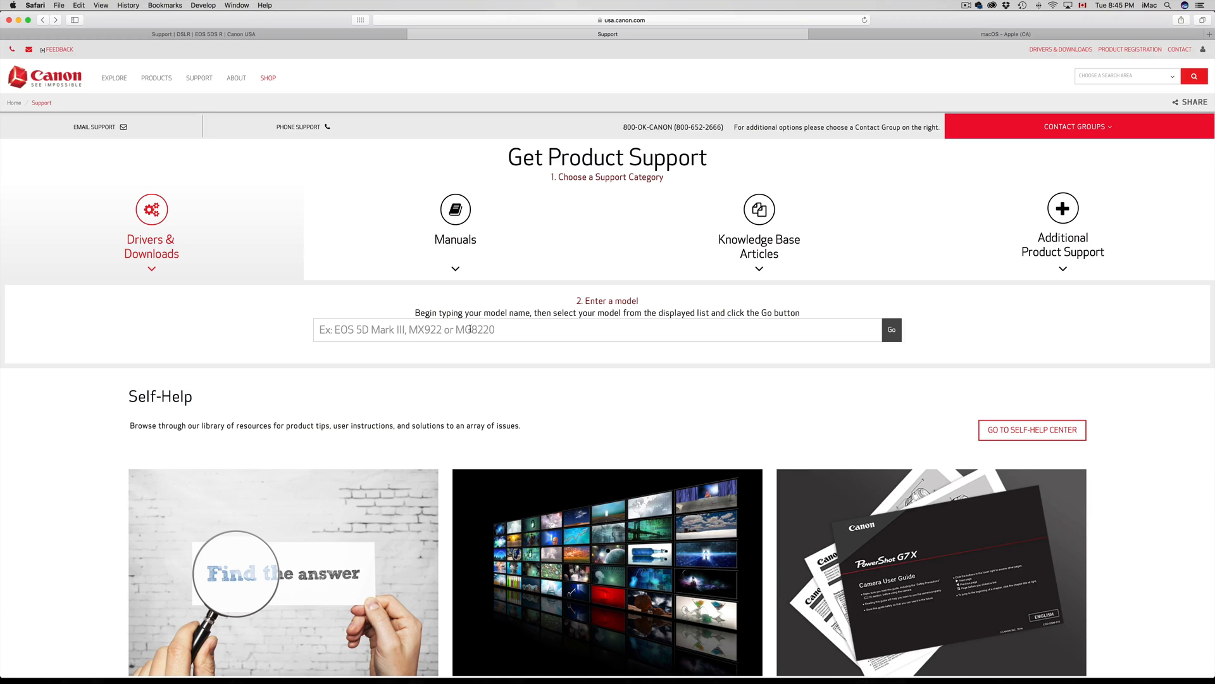
{"action": "type", "text": "t"}
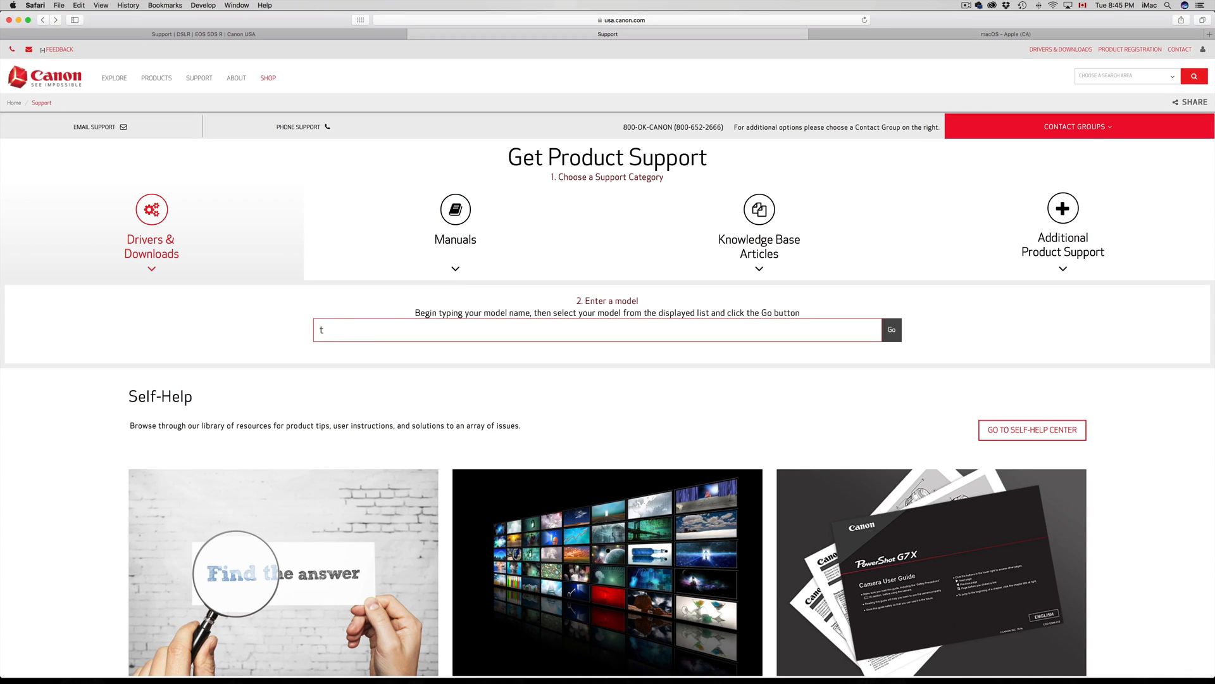
{"action": "type", "text": "5i"}
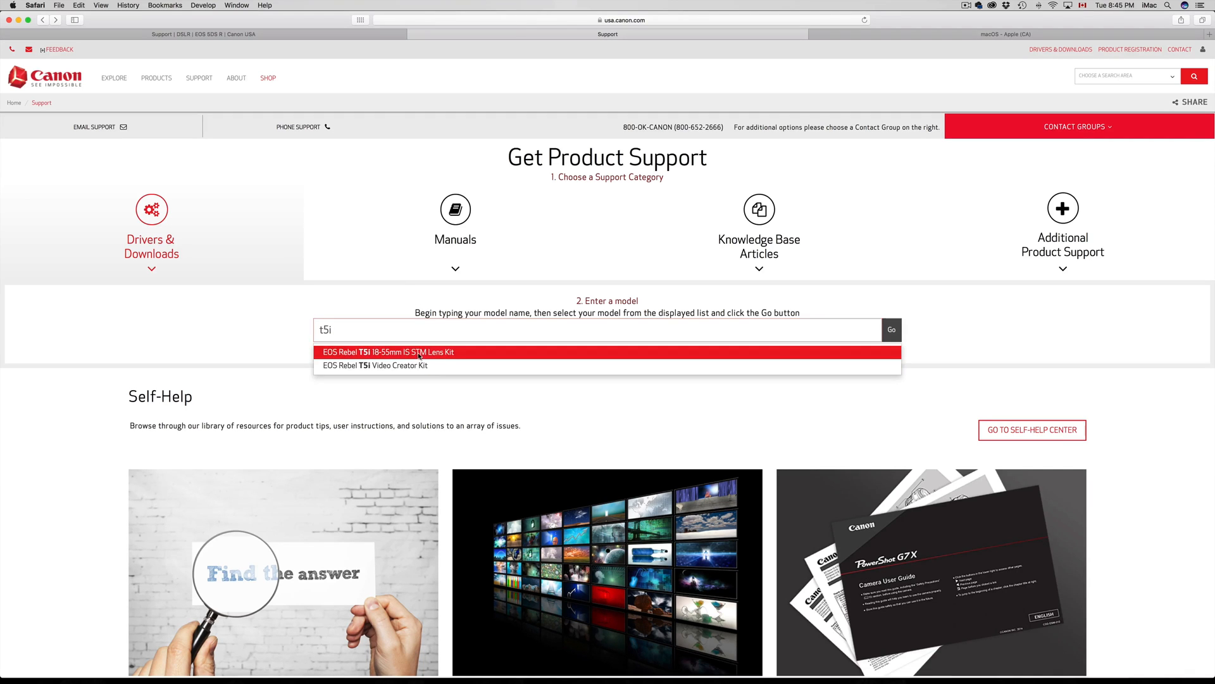
{"action": "left_click", "coordinate": [387, 352]}
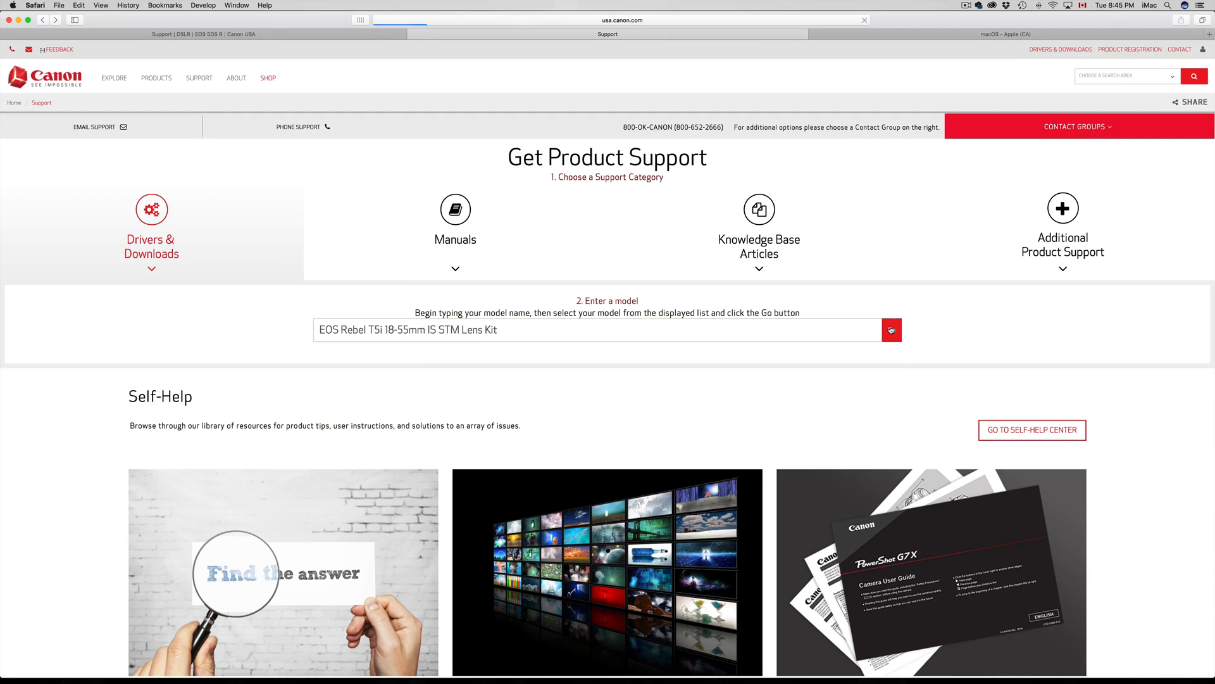
- Load the T5i kit's Drivers & Downloads page and browse its Mac OS X software list
{"action": "left_click", "coordinate": [890, 330]}
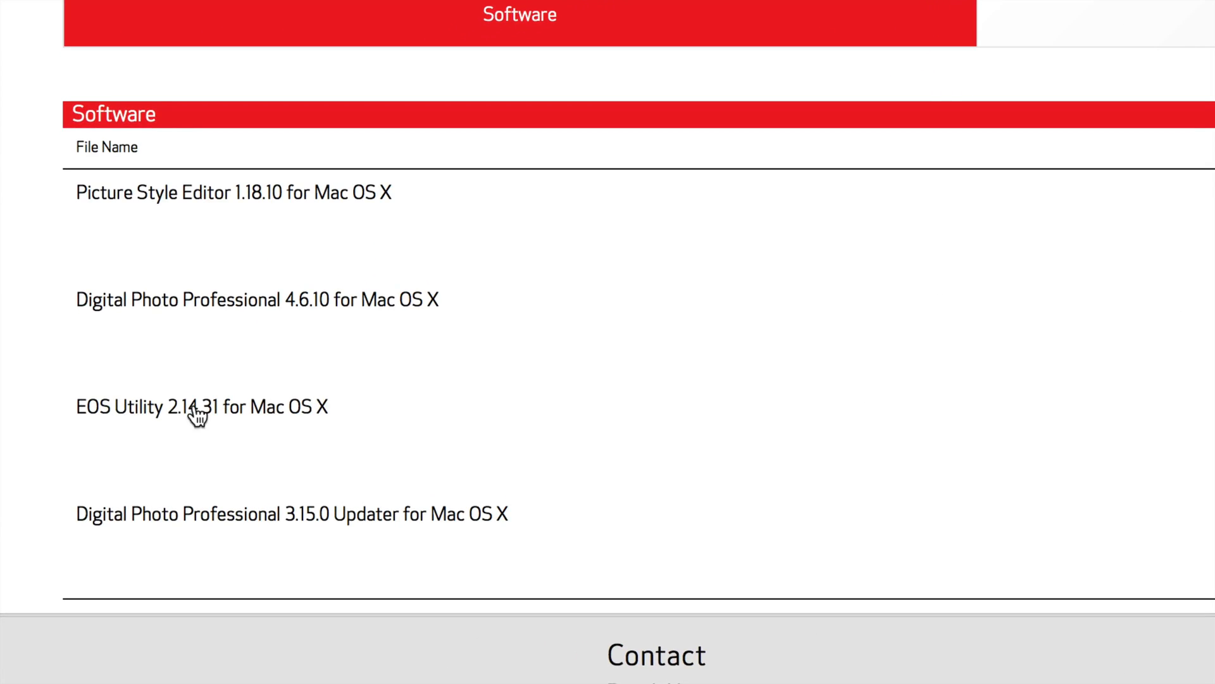
{"action": "mouse_move", "coordinate": [267, 415]}
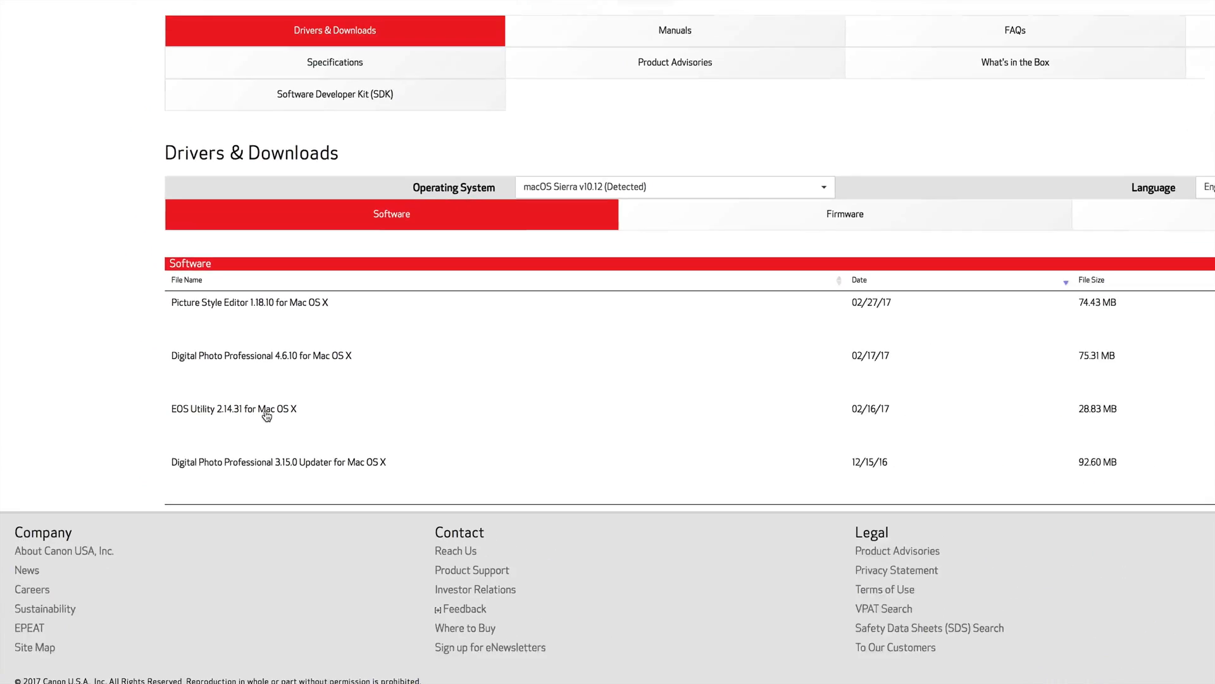
{"action": "scroll", "scroll_direction": "up", "scroll_amount": 3}
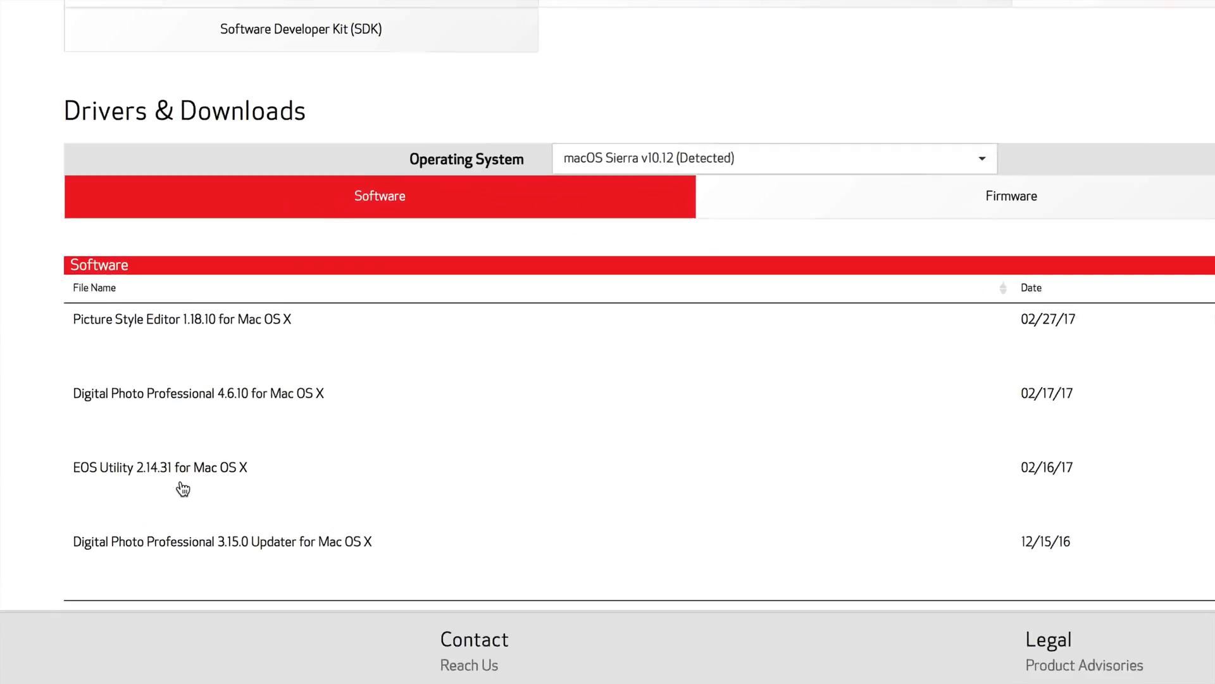
{"action": "scroll", "scroll_direction": "down", "scroll_amount": 3}
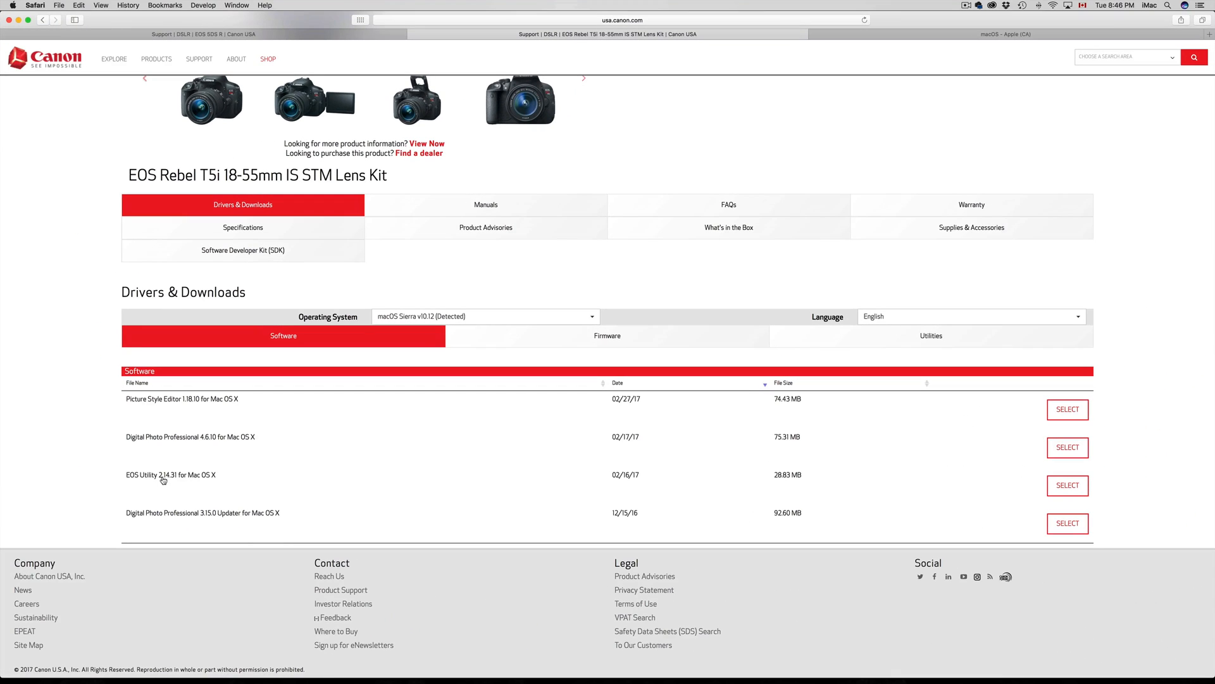
{"action": "mouse_move", "coordinate": [390, 243]}
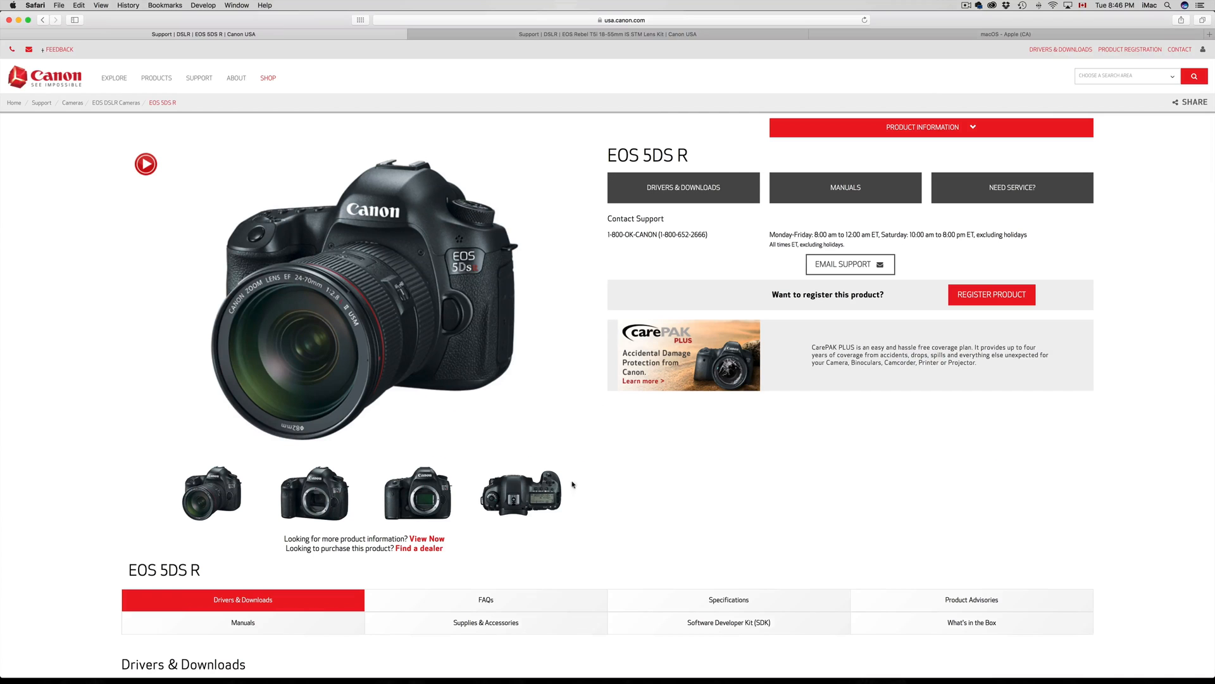
- Scroll the EOS 5DS R software list, then return to the T5i Lens Kit downloads page
{"action": "scroll", "scroll_direction": "down", "scroll_amount": 3}
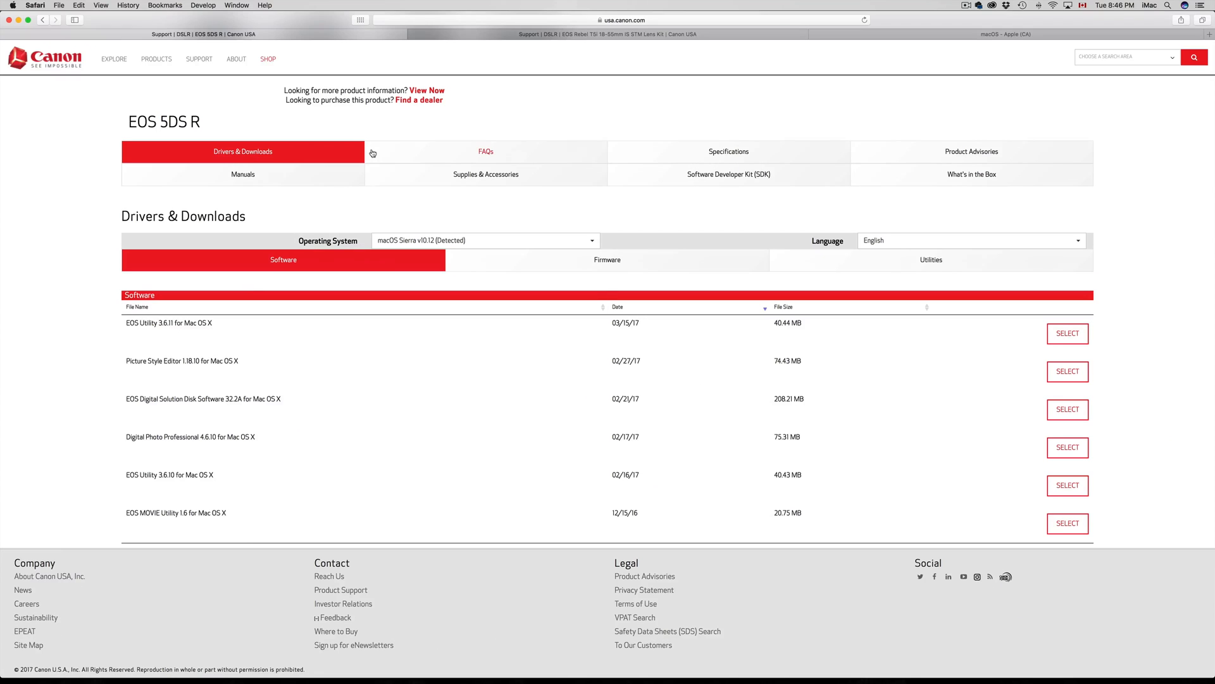
{"action": "left_click", "coordinate": [1008, 34]}
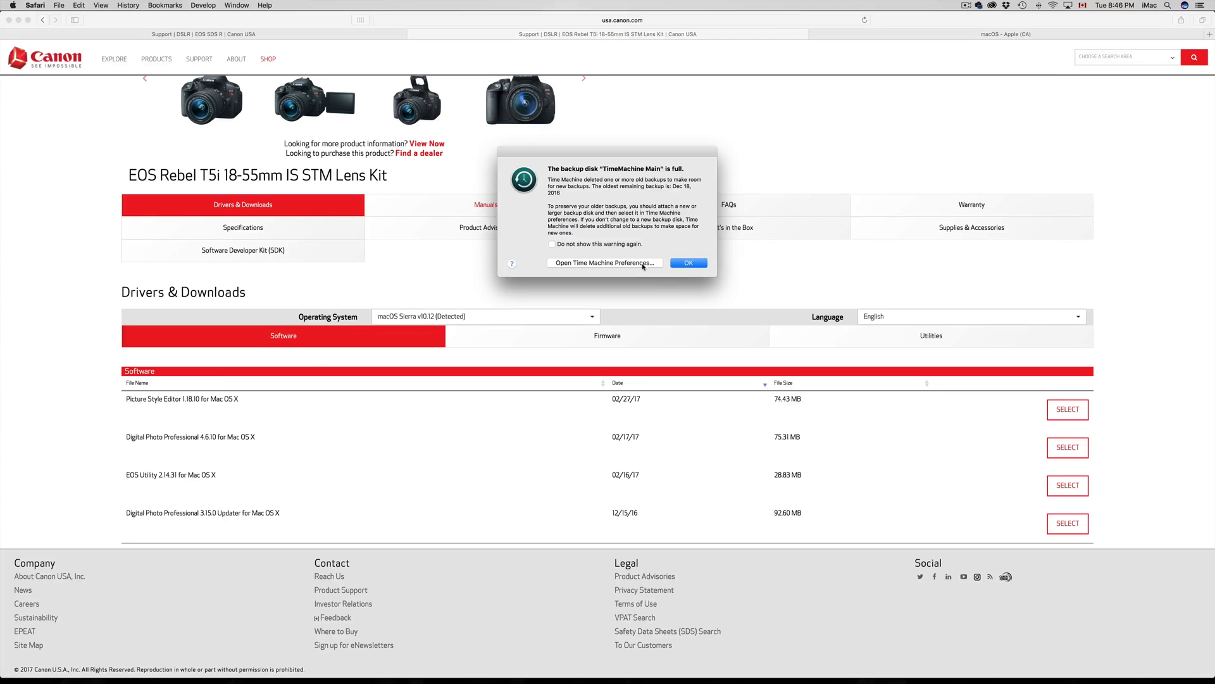
- Dismiss the Time Machine backup-disk-full alert over the T5i downloads list
{"action": "left_click", "coordinate": [687, 263]}
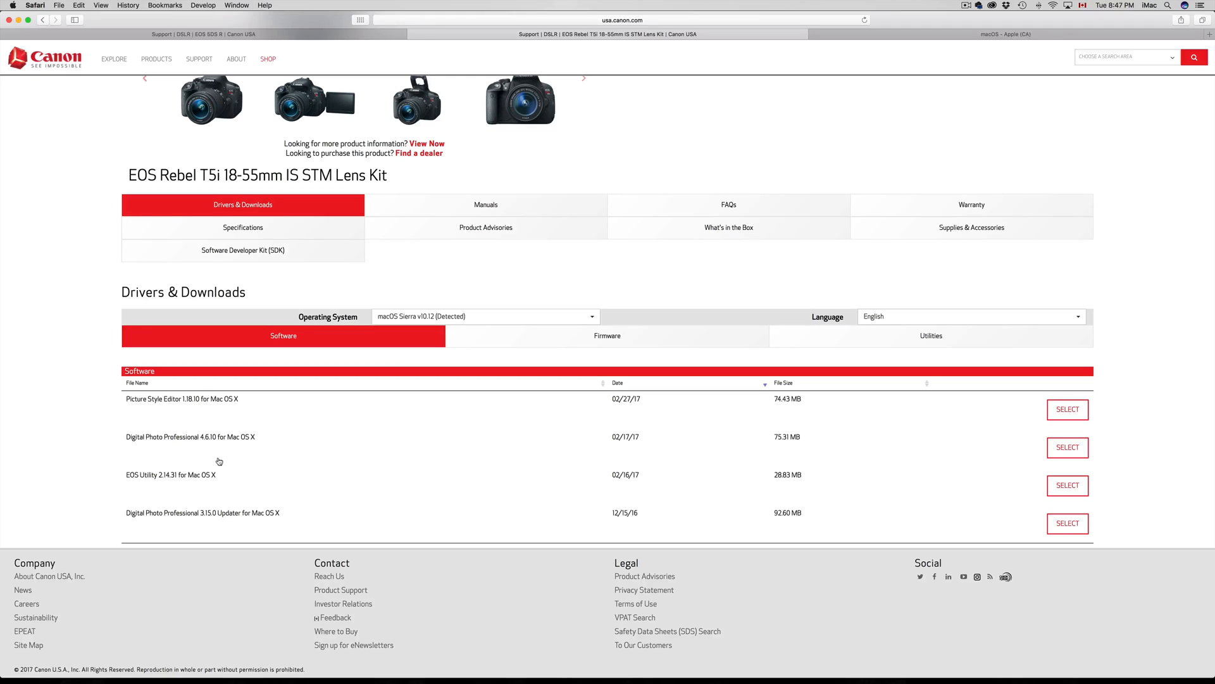
{"action": "mouse_move", "coordinate": [272, 656]}
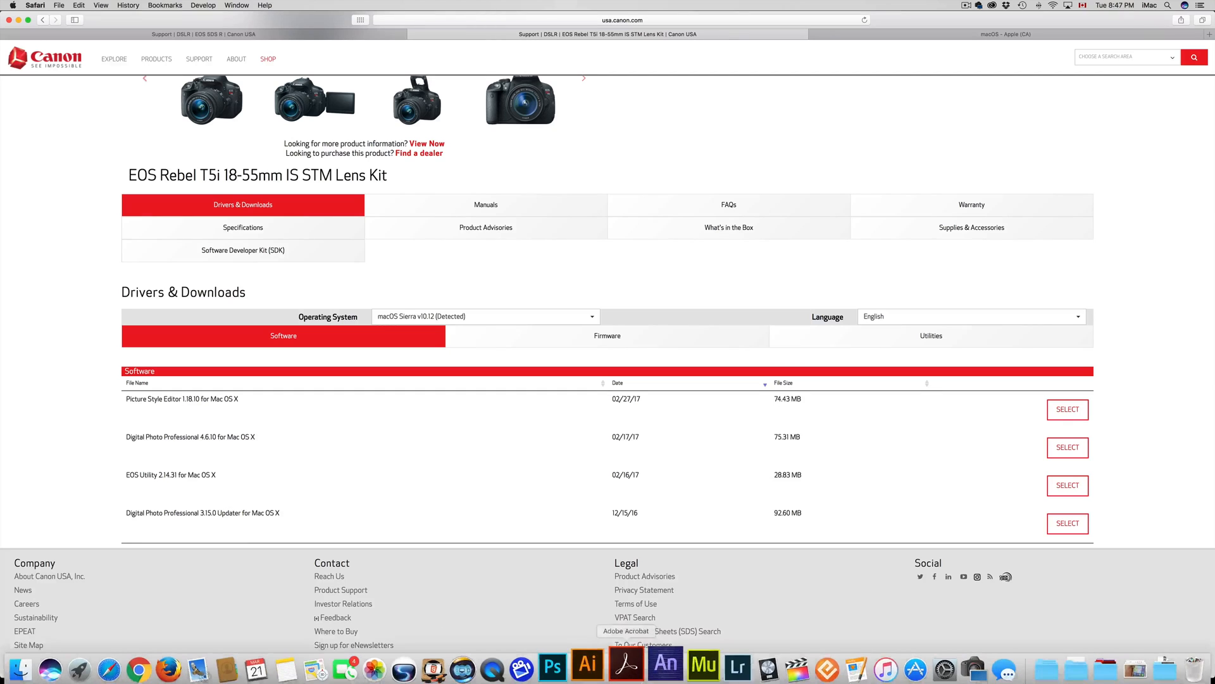
- Launch EOS Utility from the Dock and connect to the EOS Rebel T3i's Control Camera view
{"action": "left_click", "coordinate": [955, 664]}
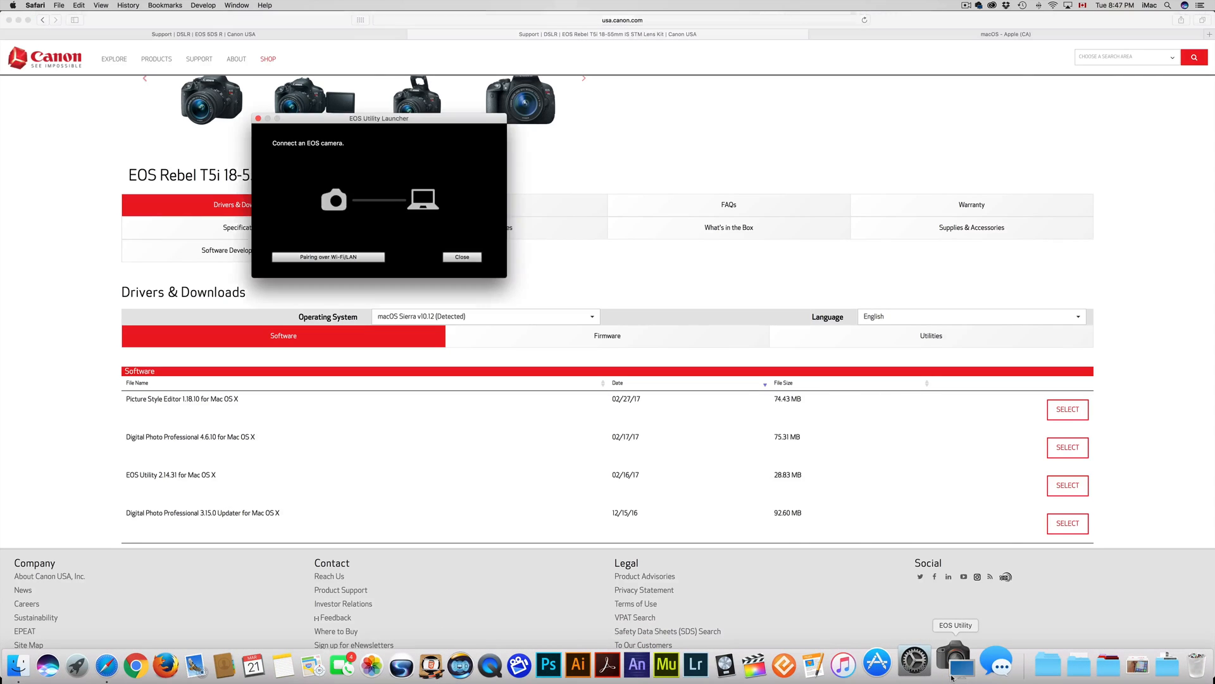
{"action": "left_click", "coordinate": [461, 256]}
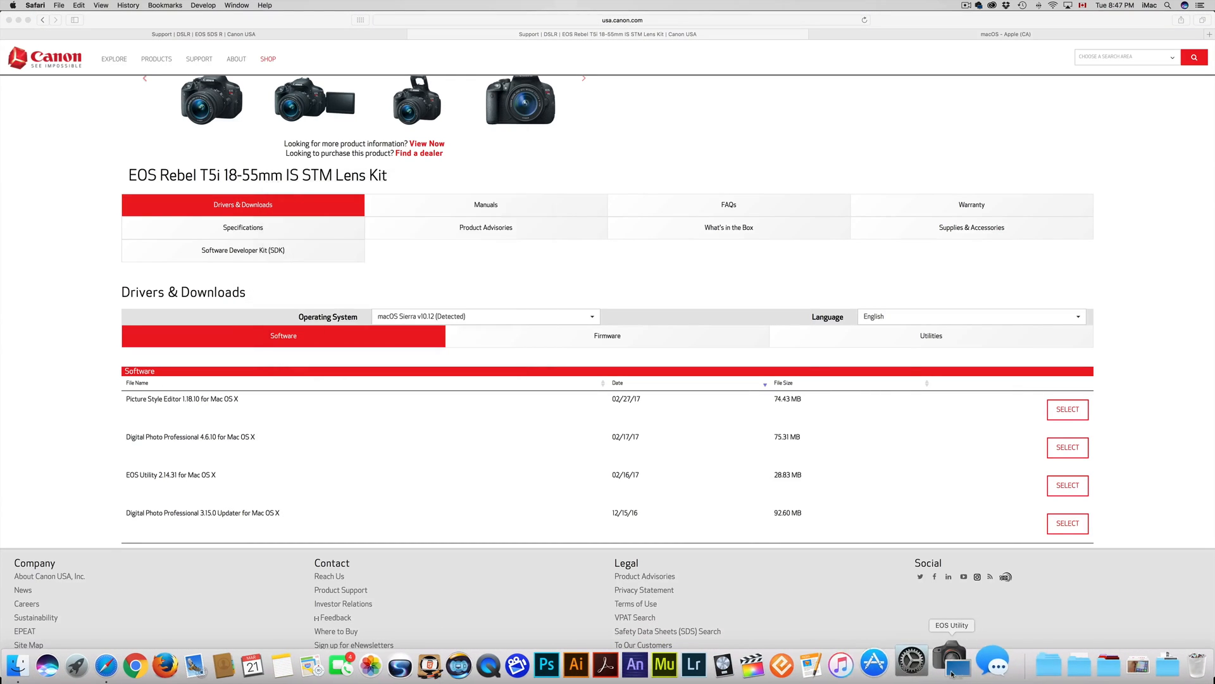
{"action": "left_click", "coordinate": [943, 662]}
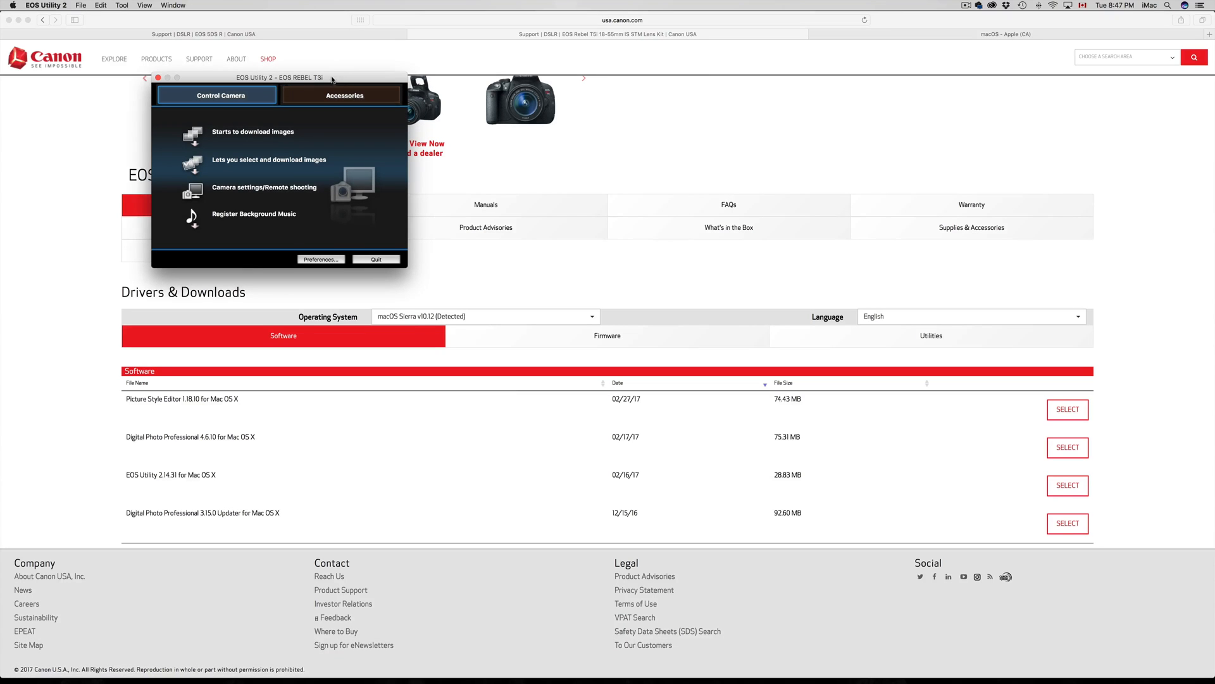
{"action": "left_click_drag", "start_coordinate": [272, 77], "coordinate": [496, 175]}
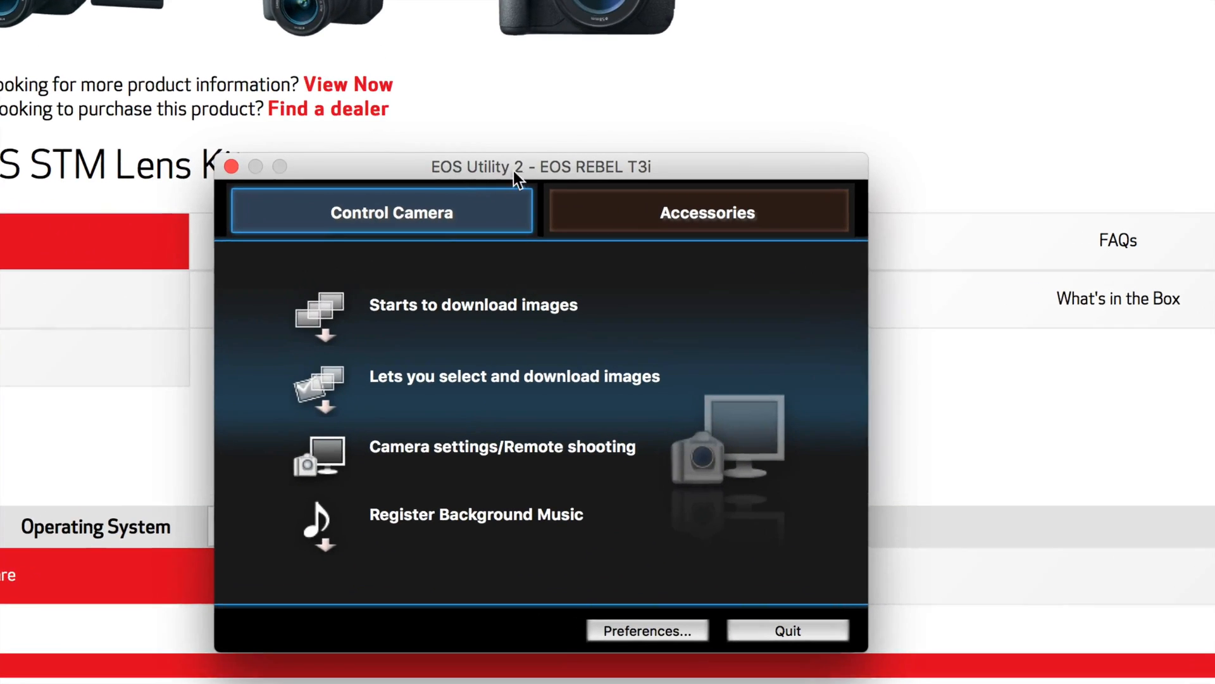
{"action": "mouse_move", "coordinate": [493, 378]}
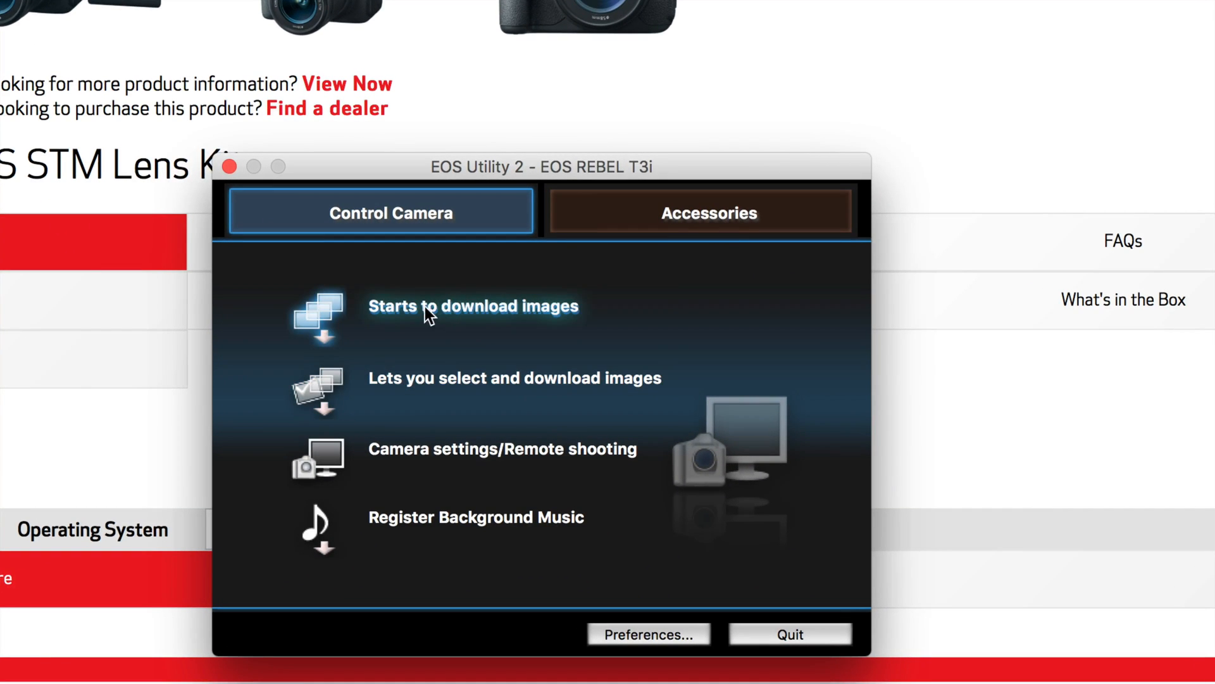
{"action": "mouse_move", "coordinate": [432, 388]}
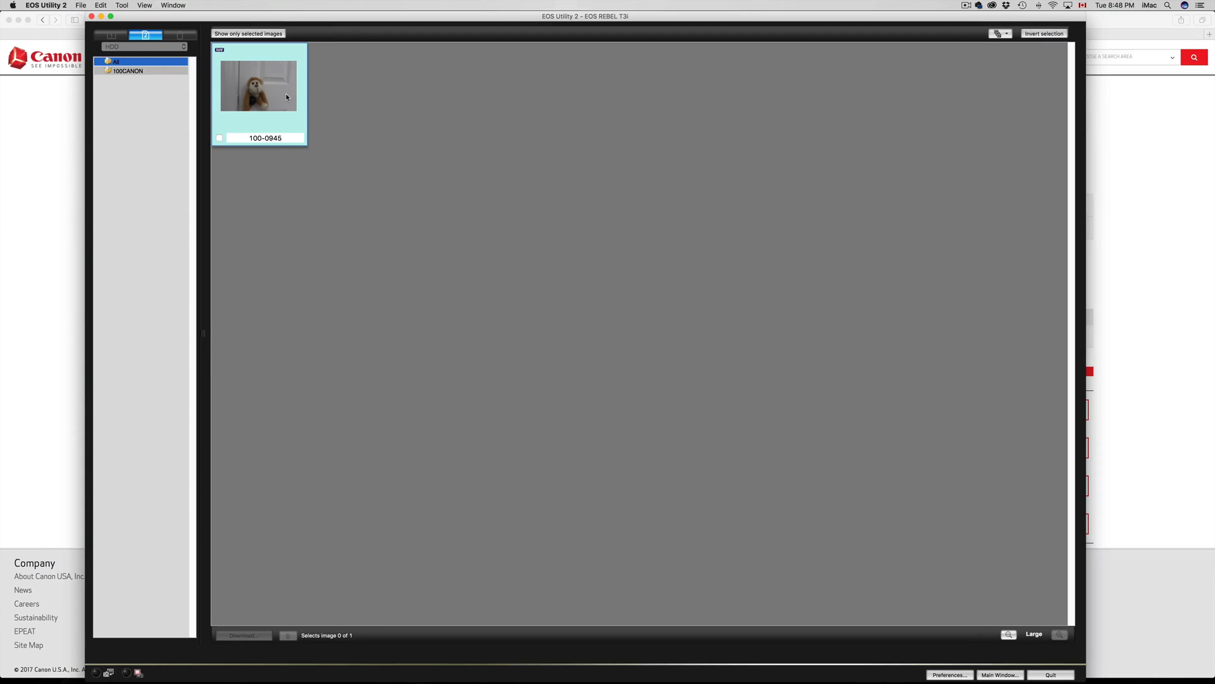
- Mark photo 100-0945 in the image browser and start its download
{"action": "left_click", "coordinate": [220, 138]}
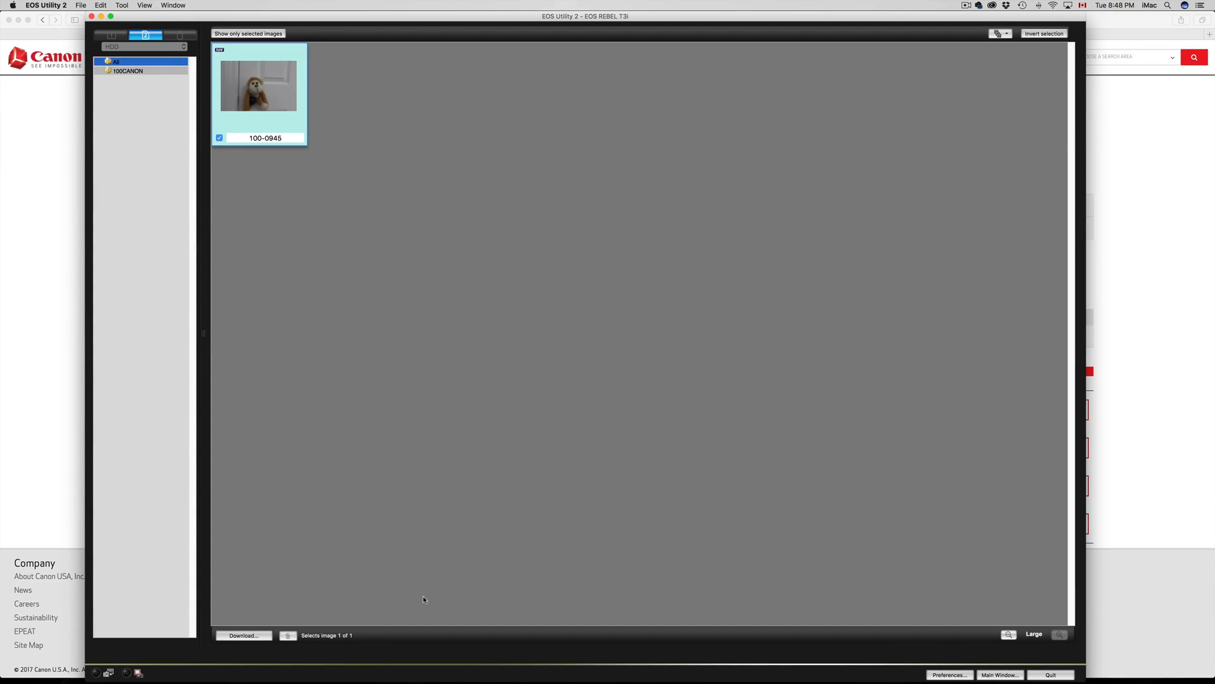
{"action": "mouse_move", "coordinate": [243, 635]}
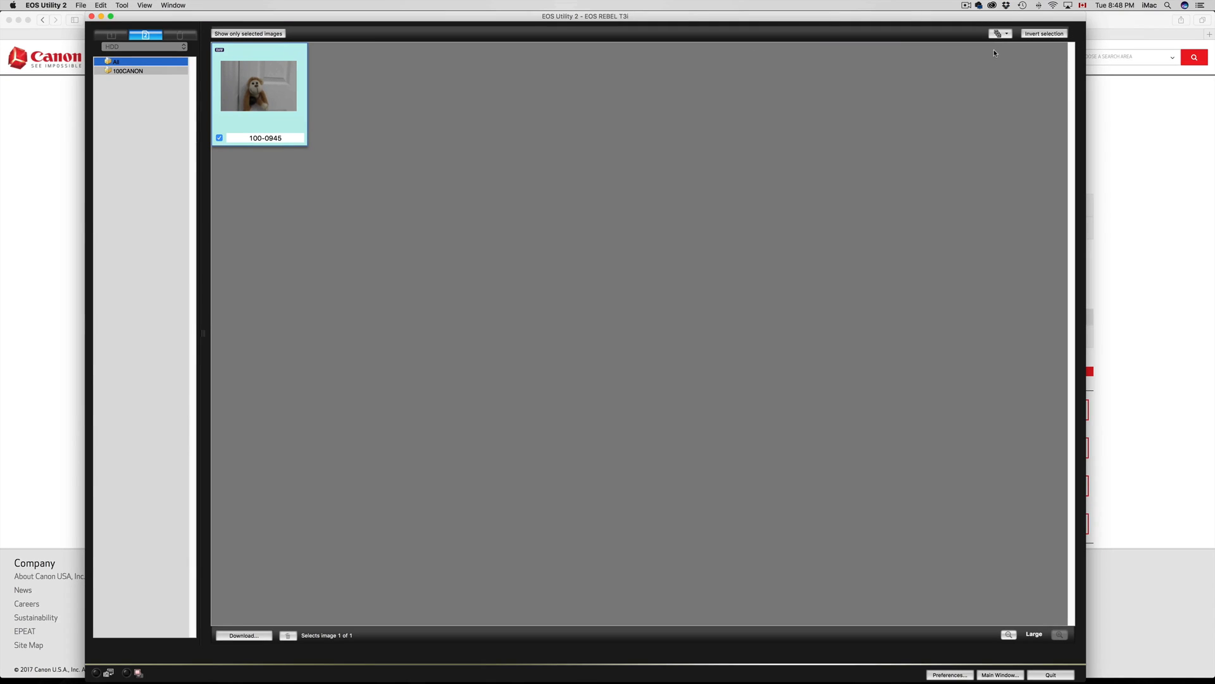
{"action": "left_click", "coordinate": [999, 34]}
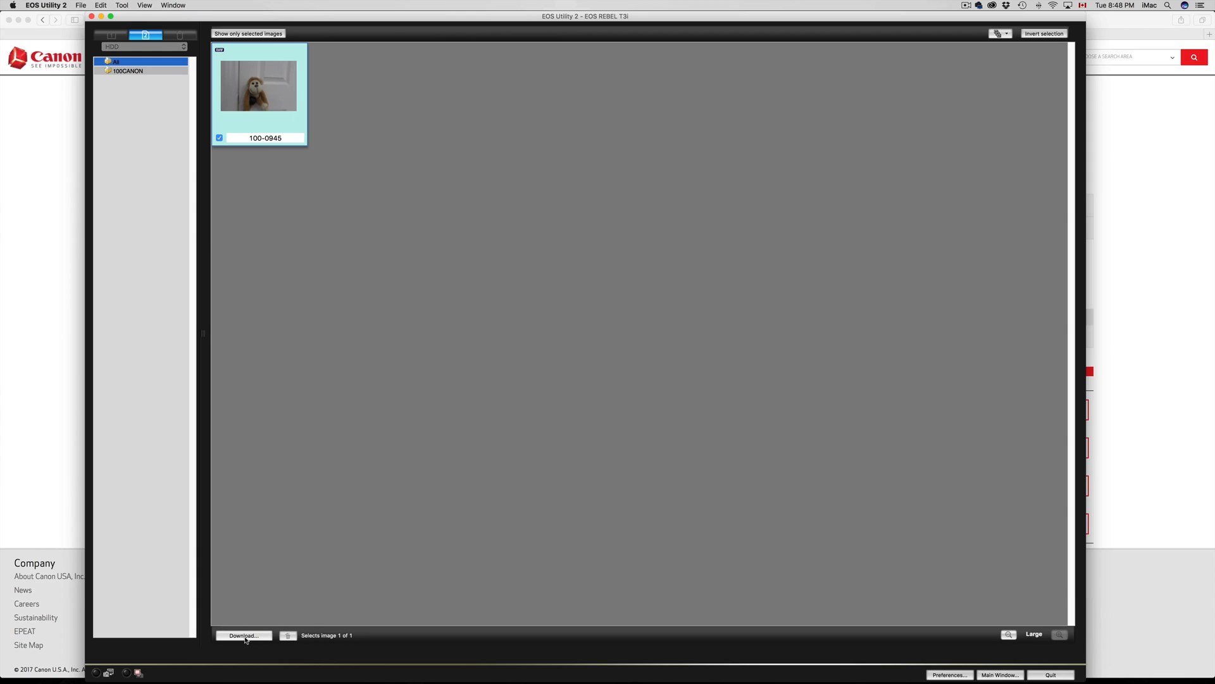
{"action": "left_click", "coordinate": [243, 634]}
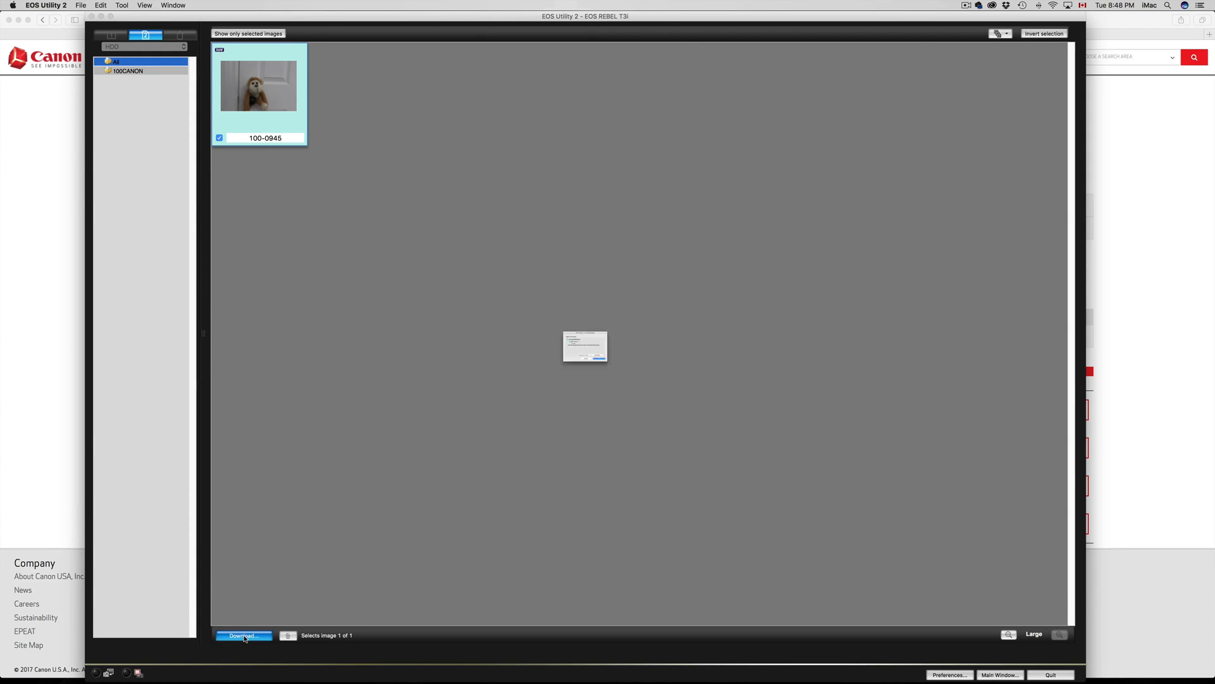
- Accept /Users/iMac/Desktop/2017_03_21 as the destination so photo 100-0945 downloads there
{"action": "left_click", "coordinate": [242, 635]}
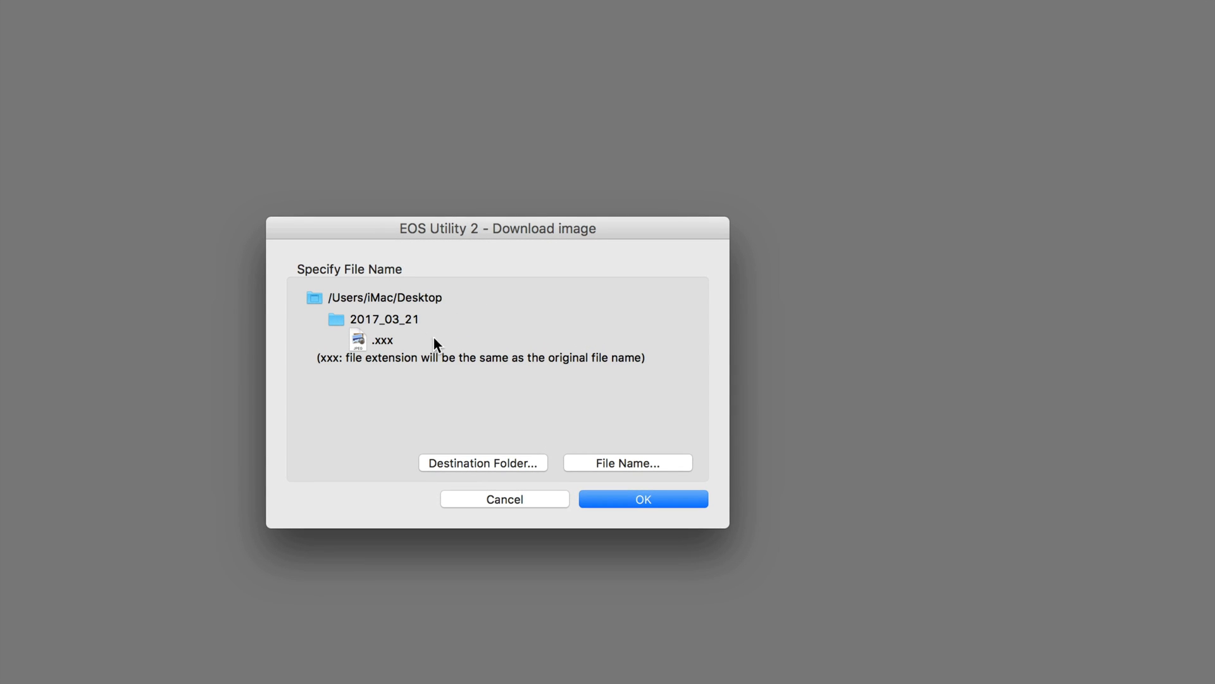
{"action": "left_click", "coordinate": [642, 499]}
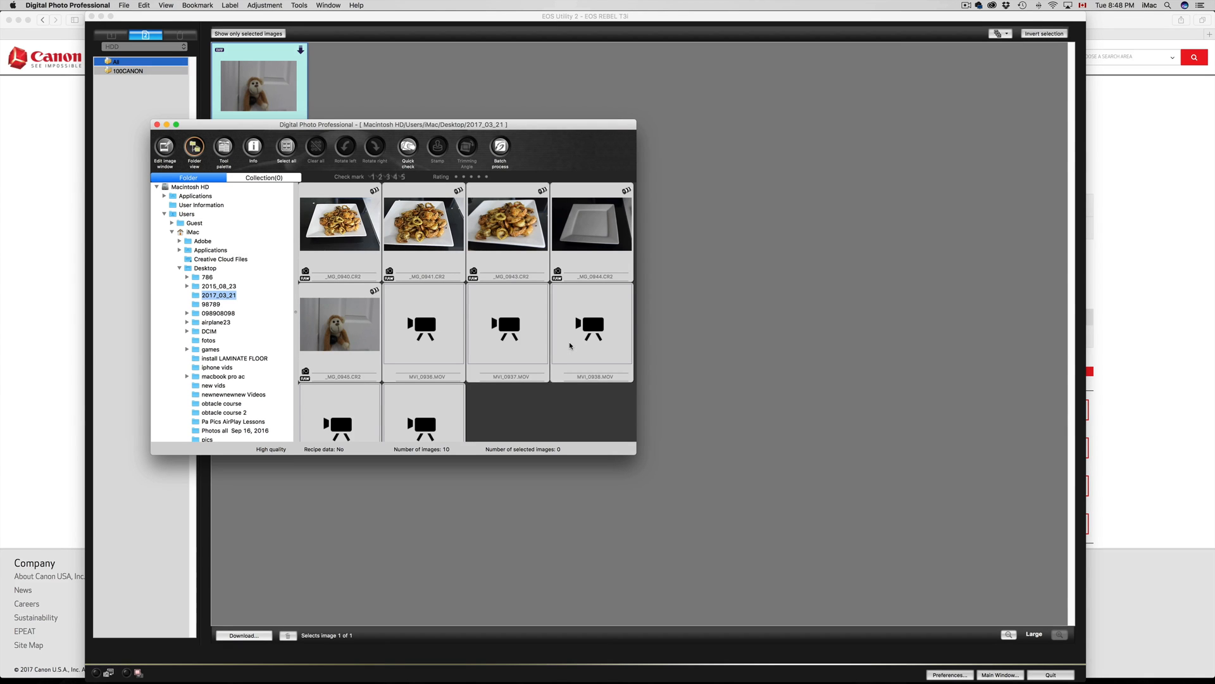
{"action": "mouse_move", "coordinate": [417, 298]}
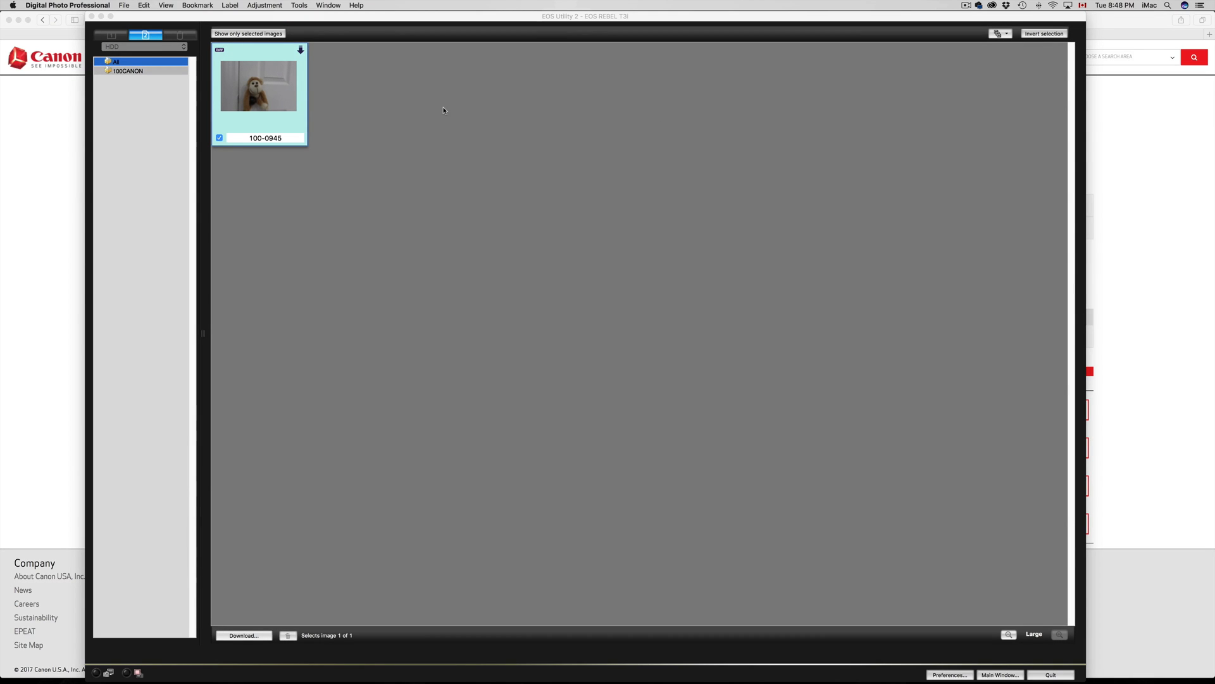
{"action": "mouse_move", "coordinate": [443, 116]}
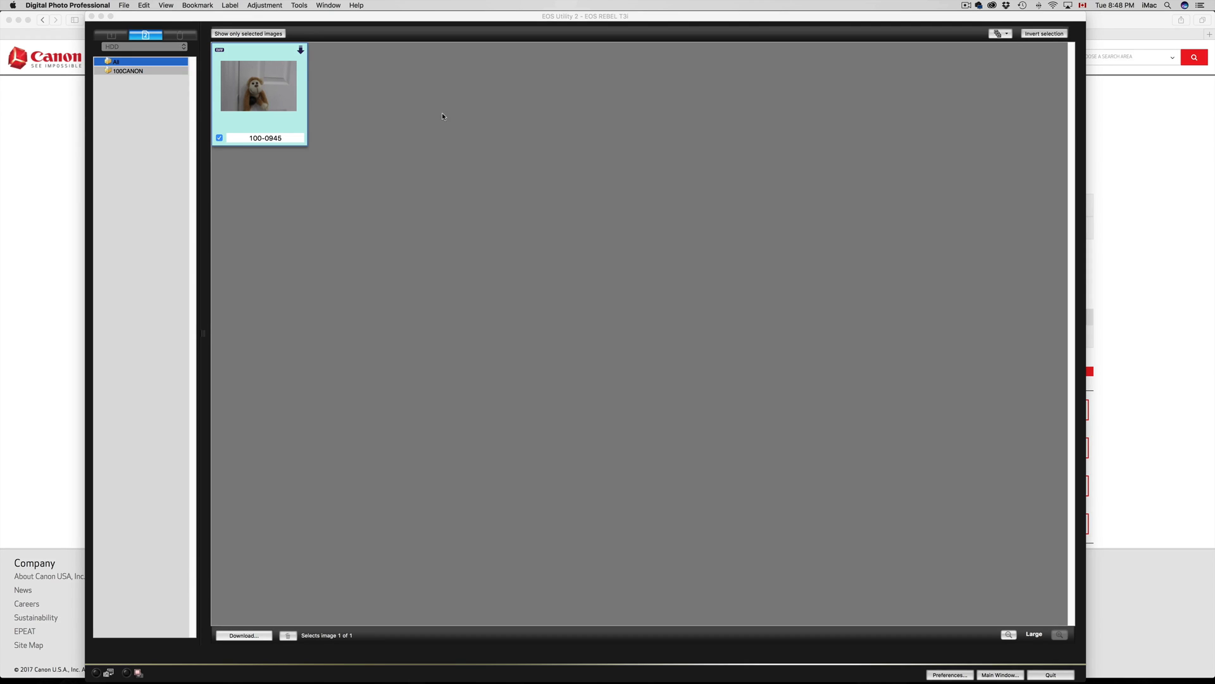
{"action": "mouse_move", "coordinate": [500, 441]}
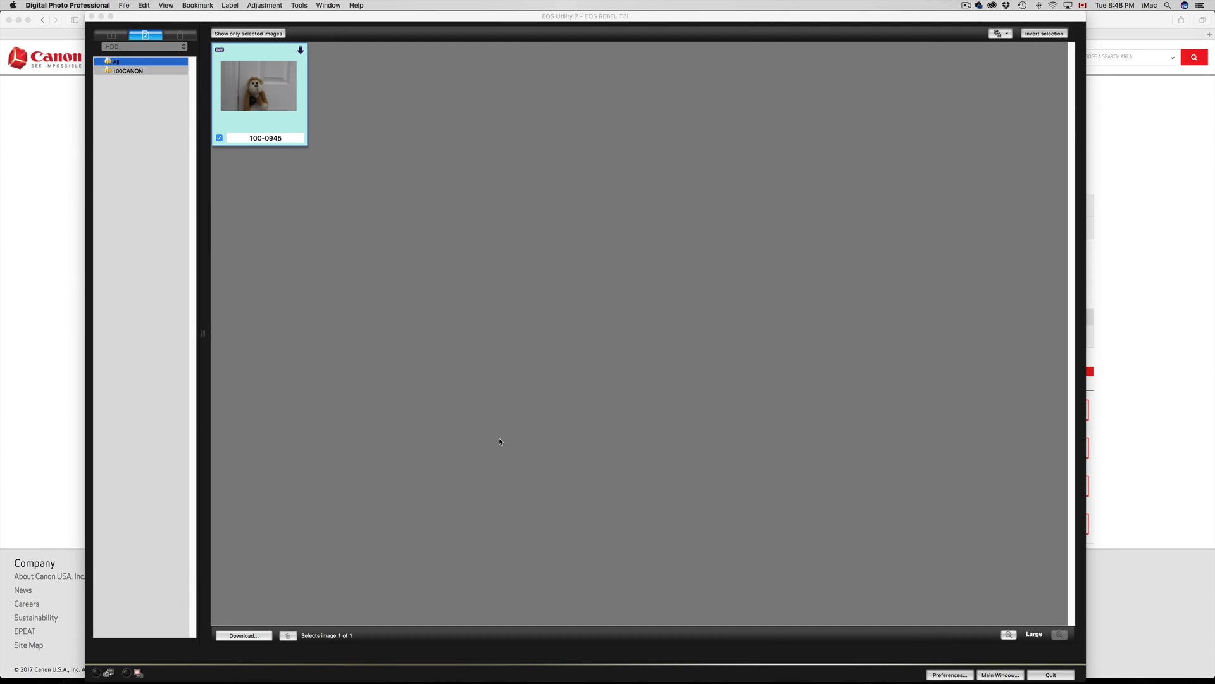
{"action": "mouse_move", "coordinate": [373, 661]}
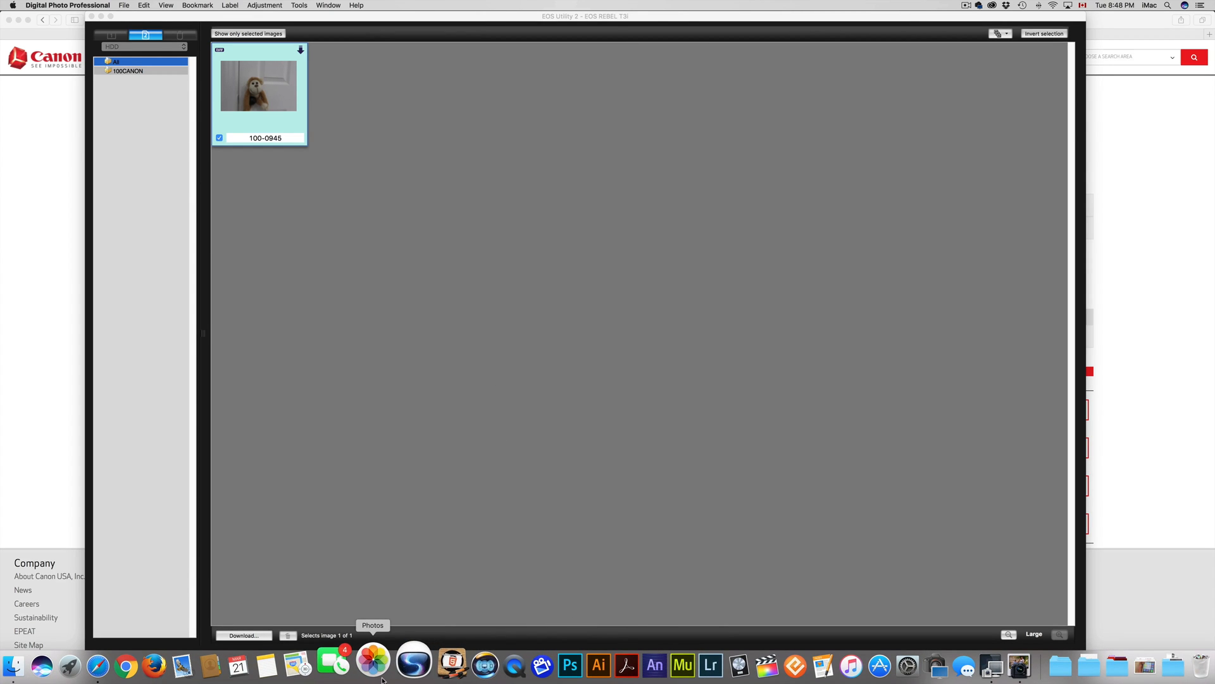